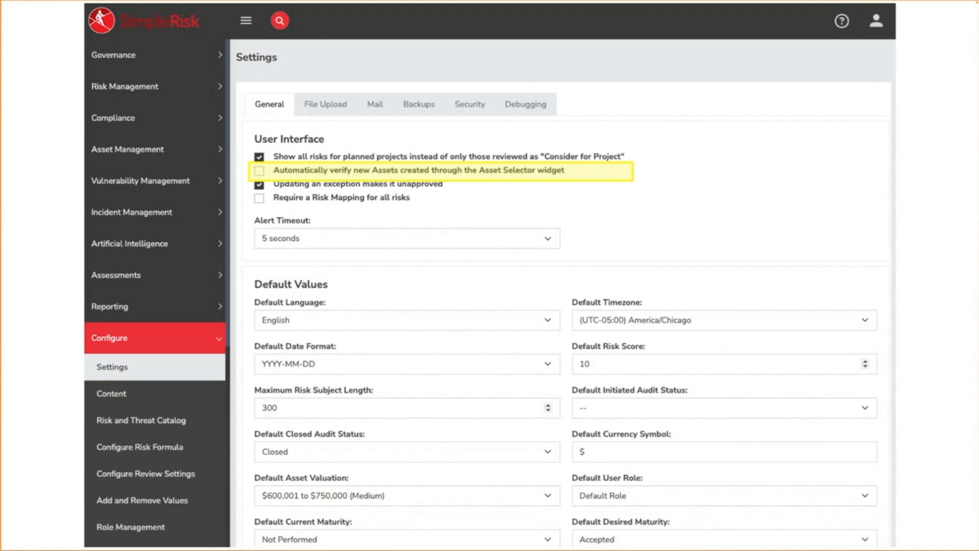
- Bring the lower General settings defaults into view, including the Risk Appetite slider at High (7)
click(259, 183)
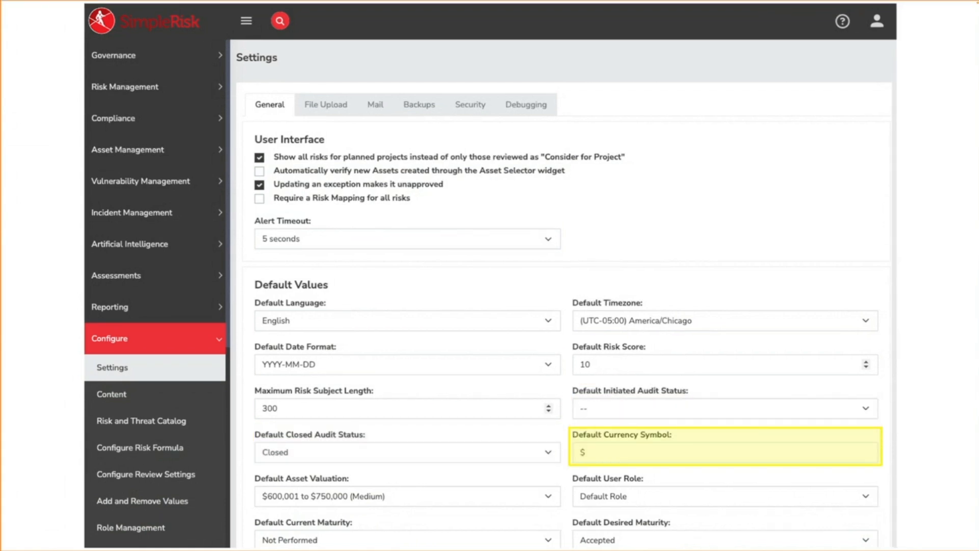
scroll(down, 3)
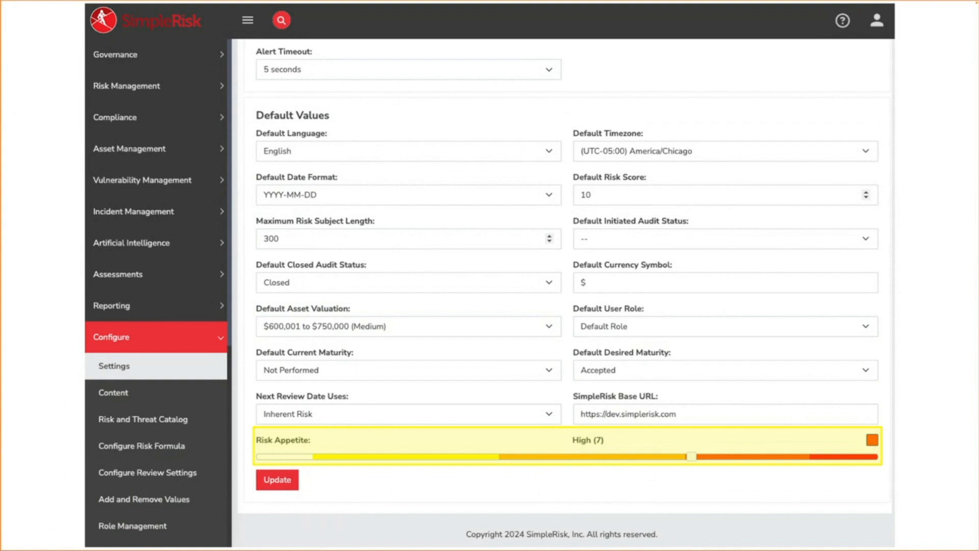
- Show the File Upload settings with allowed file types and the 10240000-byte maximum size
click(328, 103)
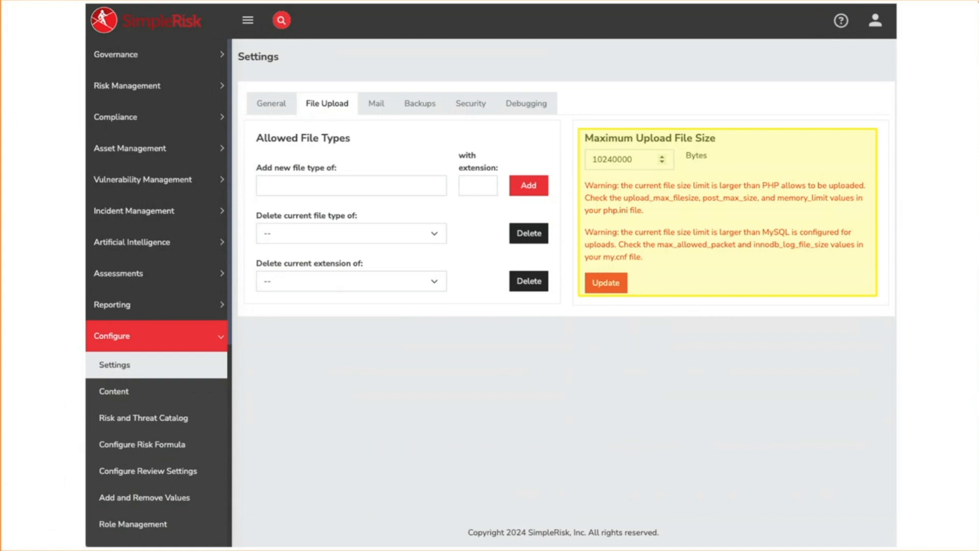
- Review the Mail SMTP settings, then switch to the Backups settings with daily backups
click(375, 103)
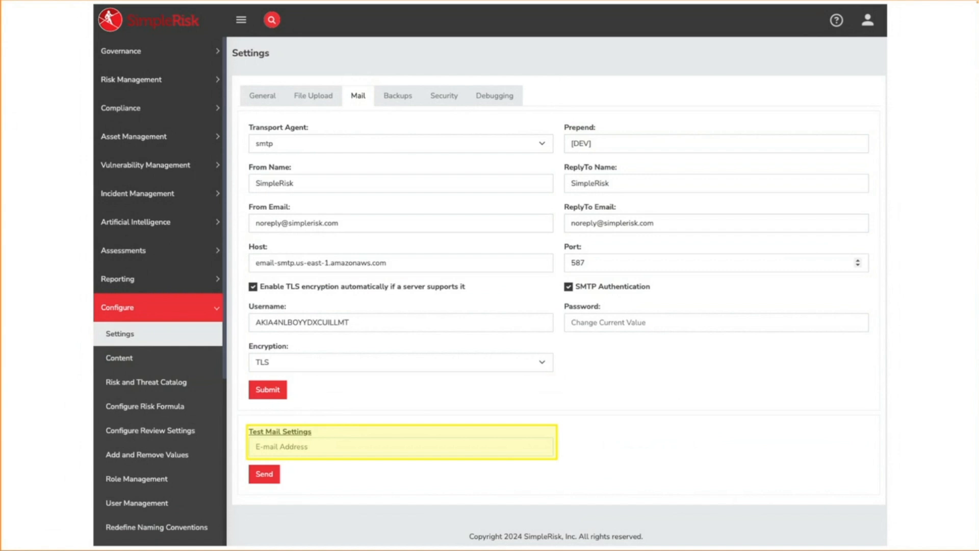
click(397, 96)
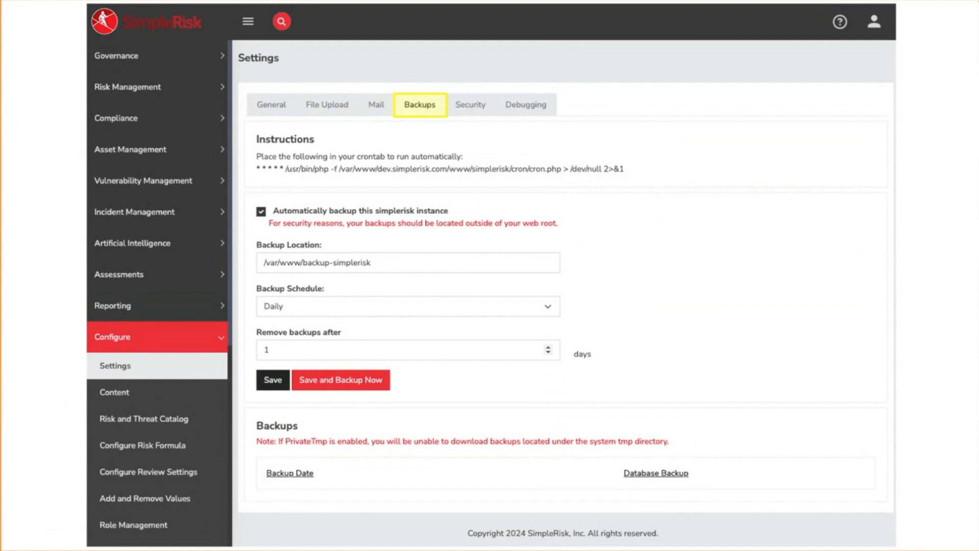
click(469, 104)
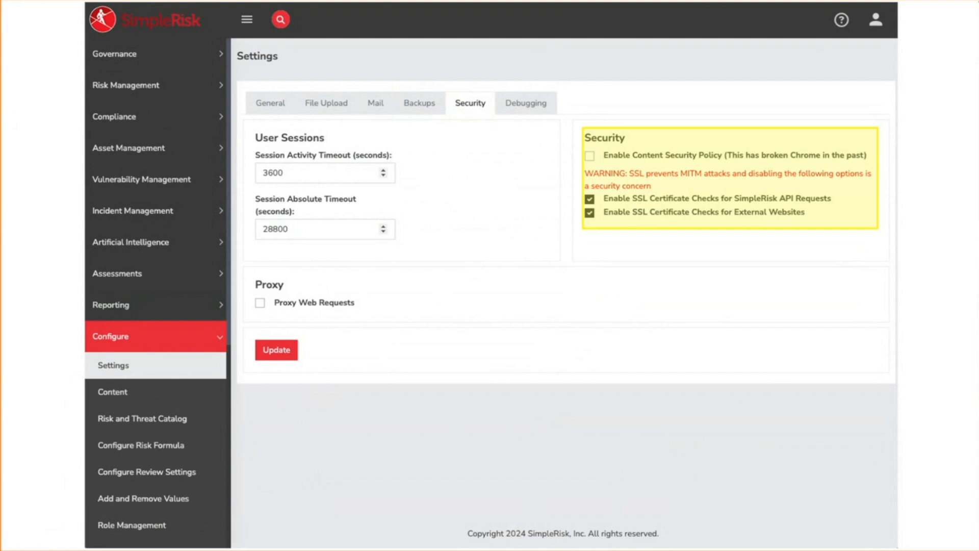
- Enable Proxy Web Requests in Security, then show the Debugging settings with logging disabled
click(260, 302)
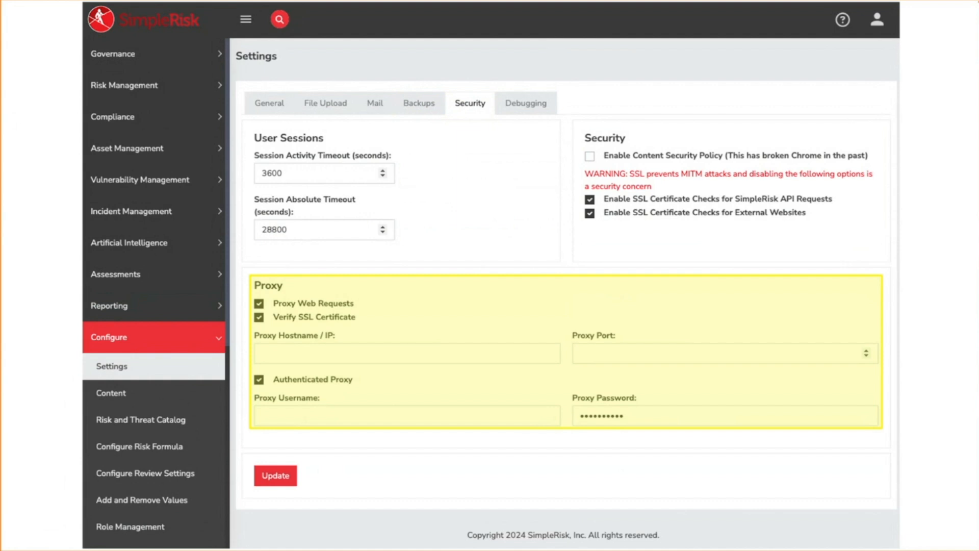
click(526, 102)
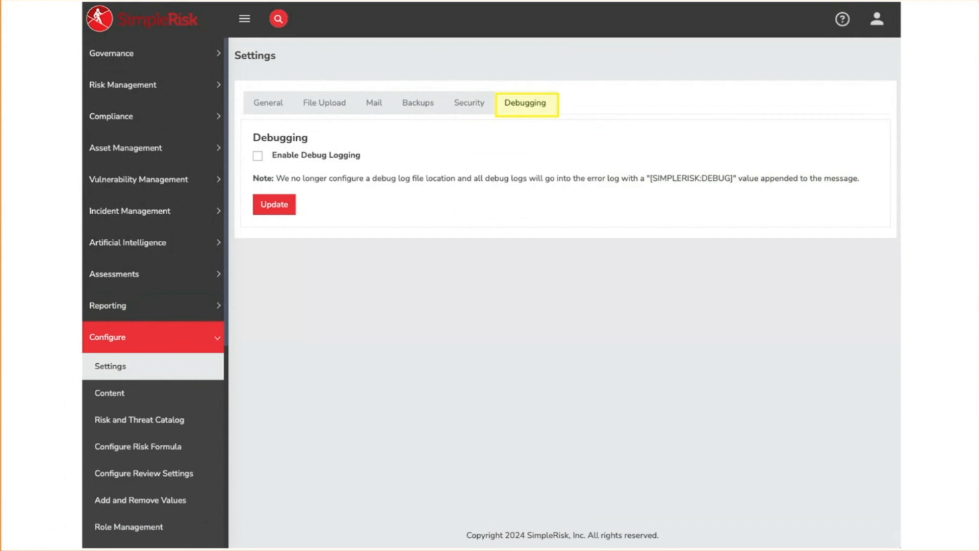
- View the Content frameworks page, then bring up the Risk and Threat Catalog
click(111, 391)
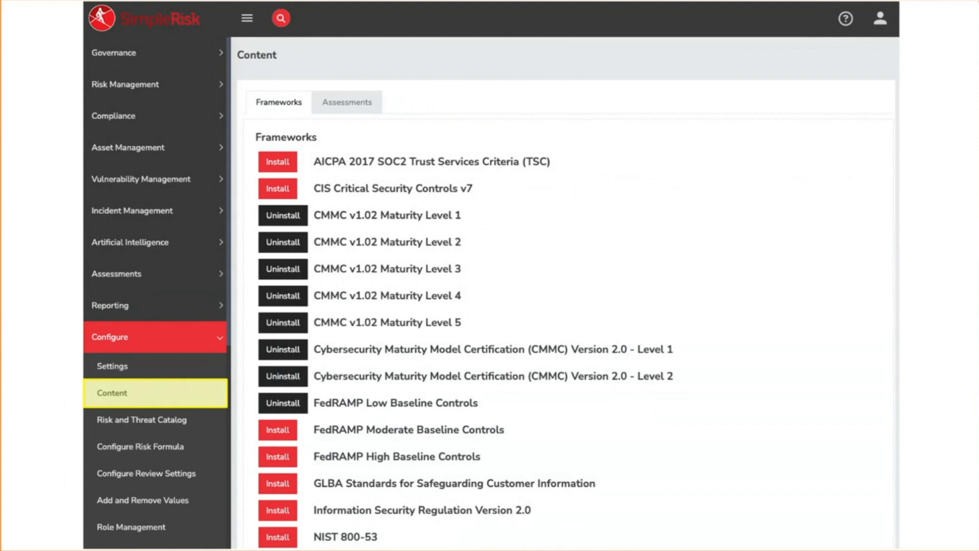
click(141, 419)
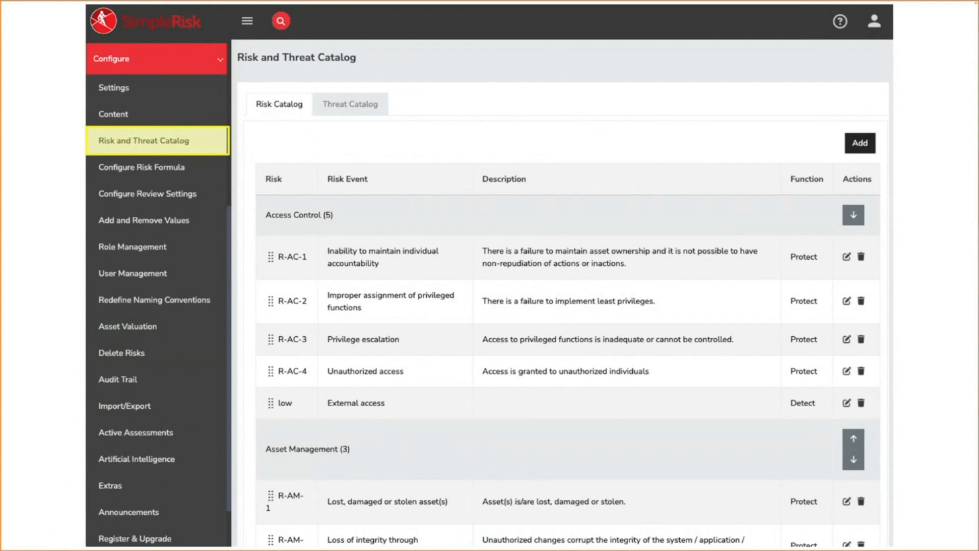
- Show Configure Review Settings with intervals from 30 days for very high risk to 360 days
click(141, 167)
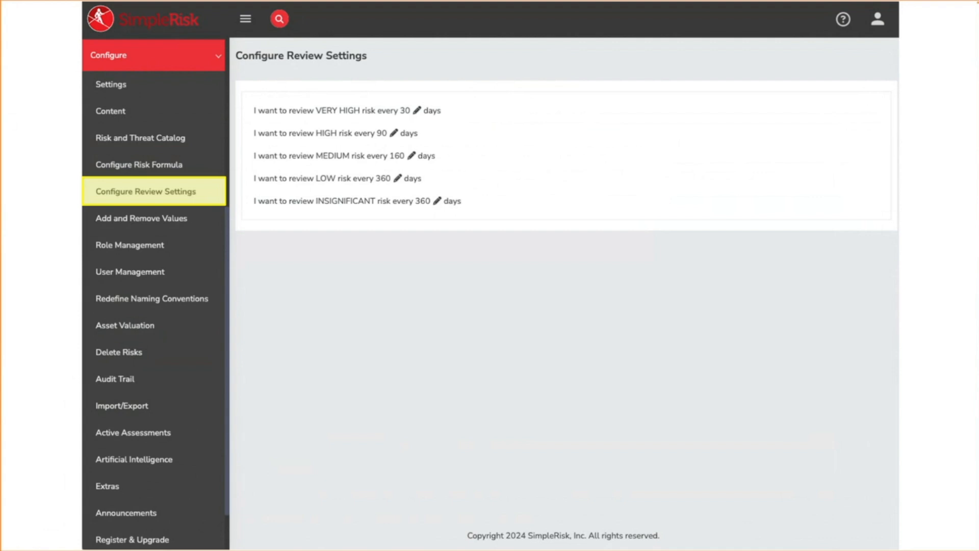
- View the Add and Remove Values page, then bring up Role Management with permission checkboxes
click(141, 218)
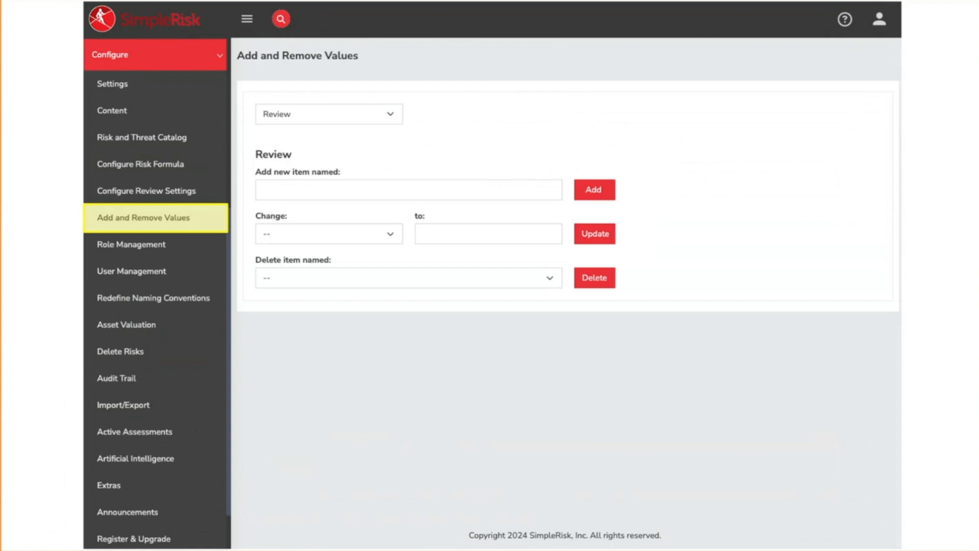
click(131, 244)
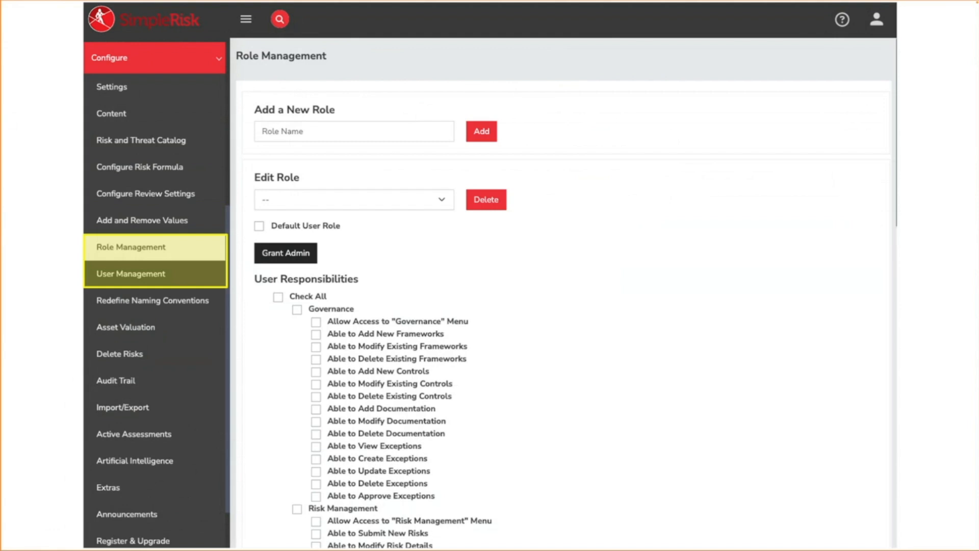
click(152, 300)
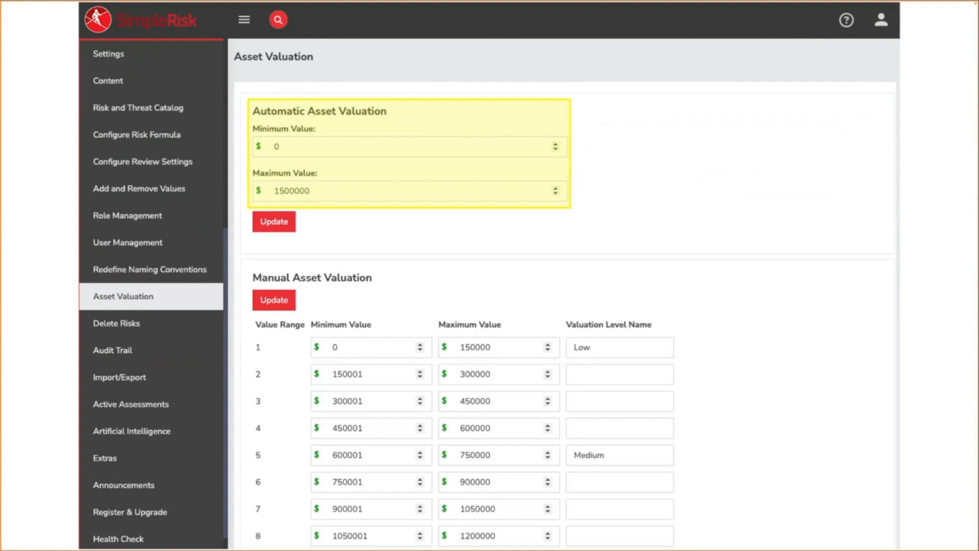
- Scroll the Delete Risks page to see the listed risks with their ID, status and subject
scroll(down, 3)
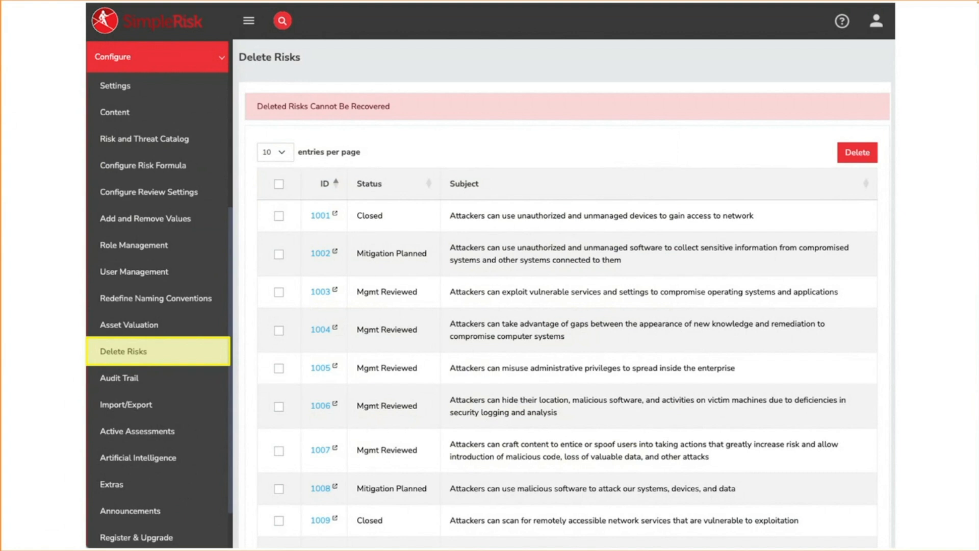
- Show the Audit Trail of timestamped risk submissions, closures and admin logins
click(118, 377)
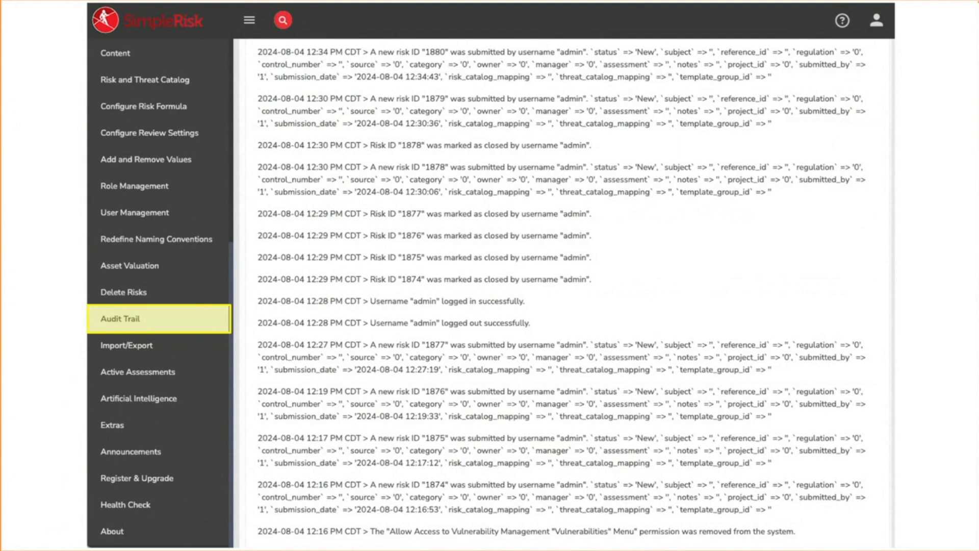
- Show the Import/Export page with the activated Extra and the risk file import form
click(126, 346)
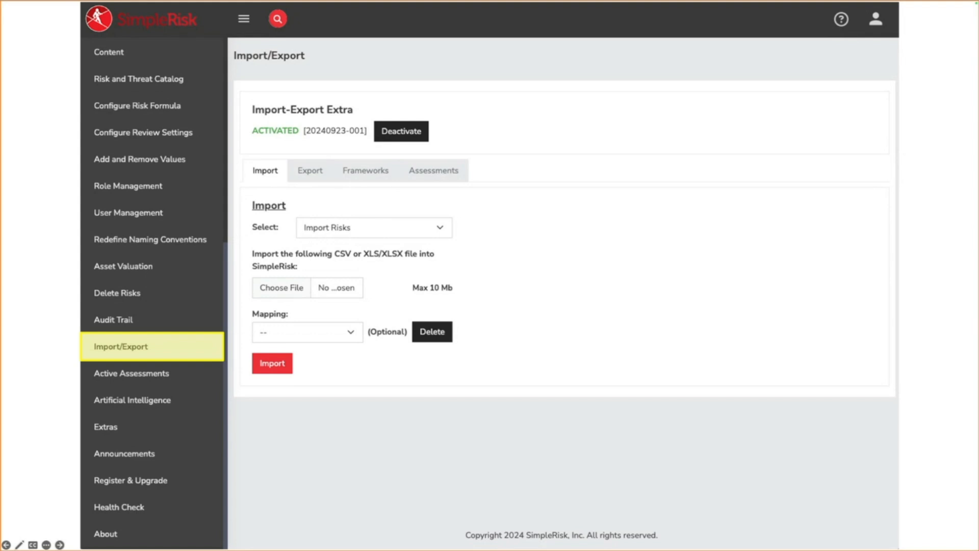
mouse_move(151, 373)
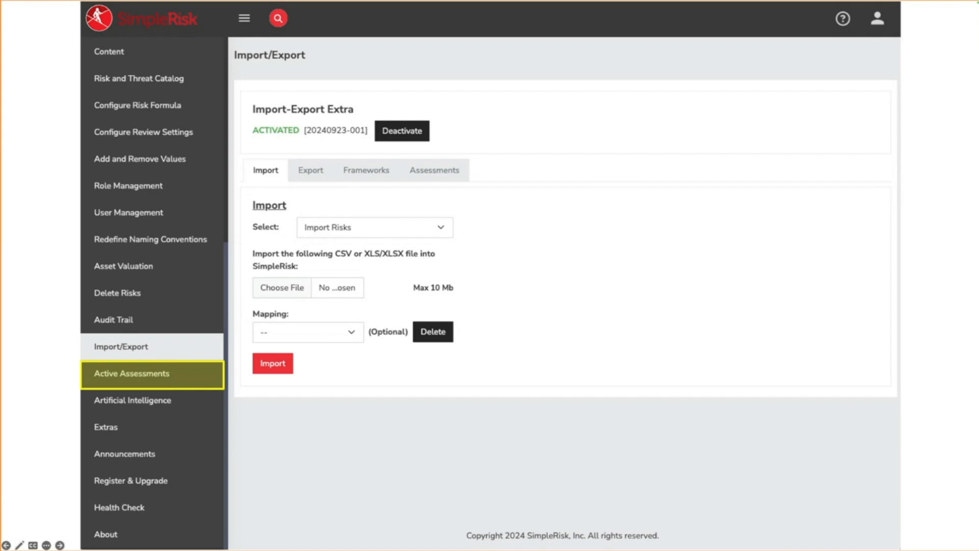
- Visit Active Assessments, then the Extras page listing API, Import/Export and Jira status
click(133, 400)
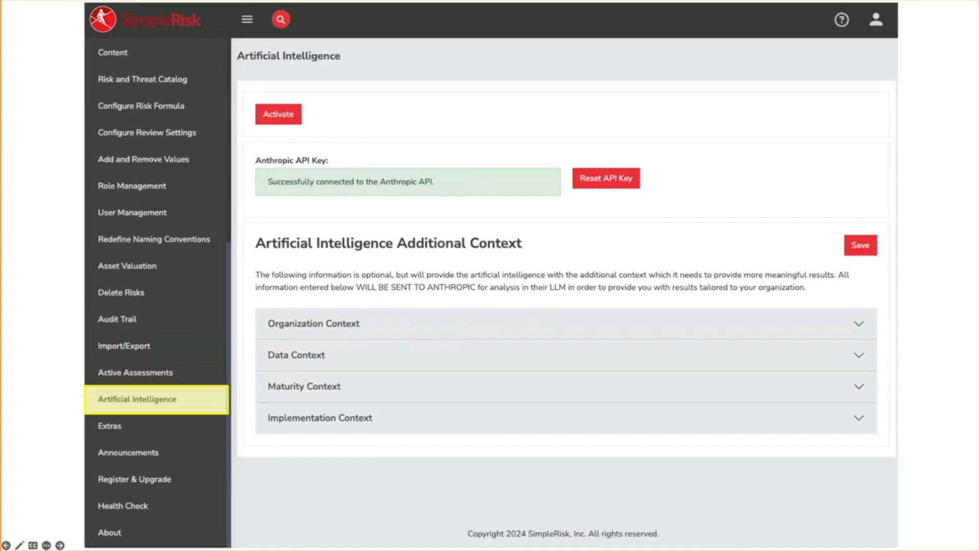
click(137, 426)
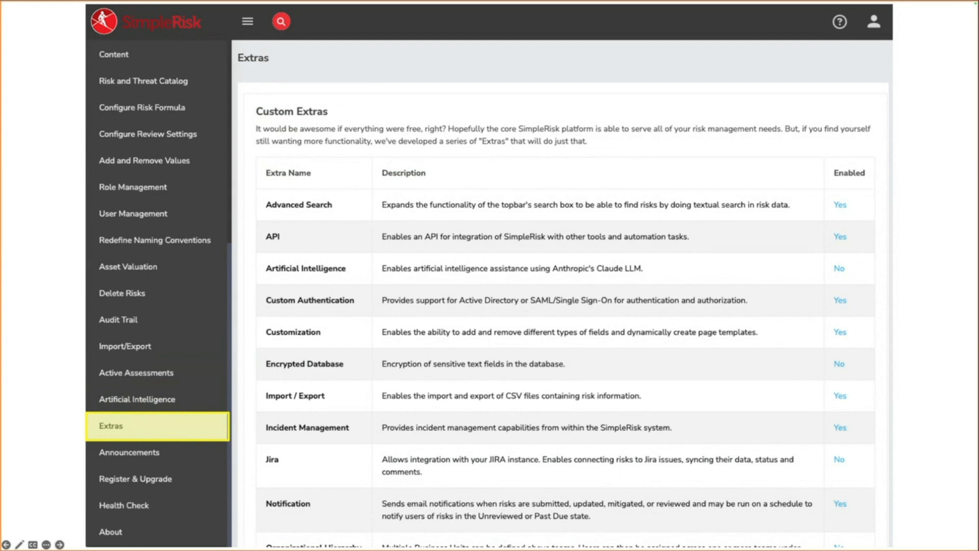
- Review Announcements and Register & Upgrade, then load the Health Check summary
click(130, 451)
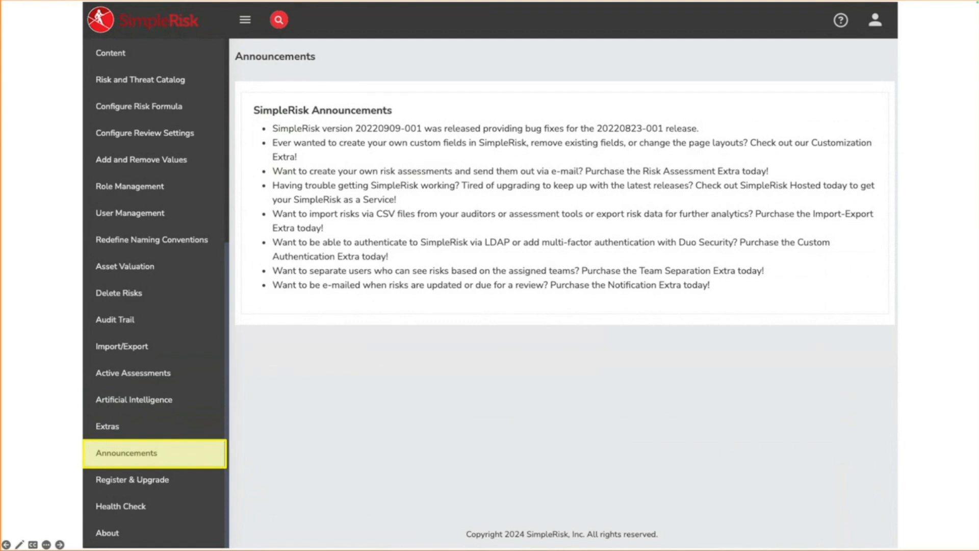
click(132, 480)
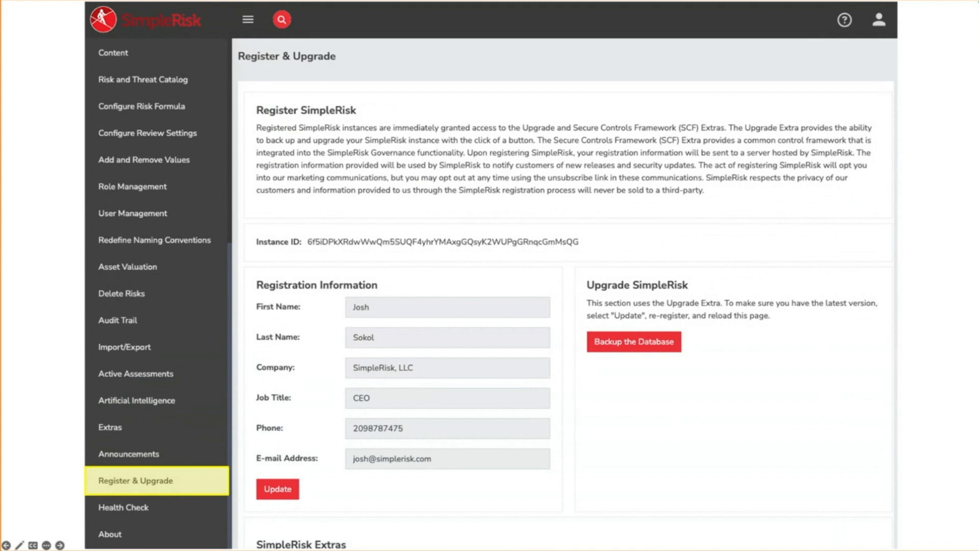
scroll(down, 3)
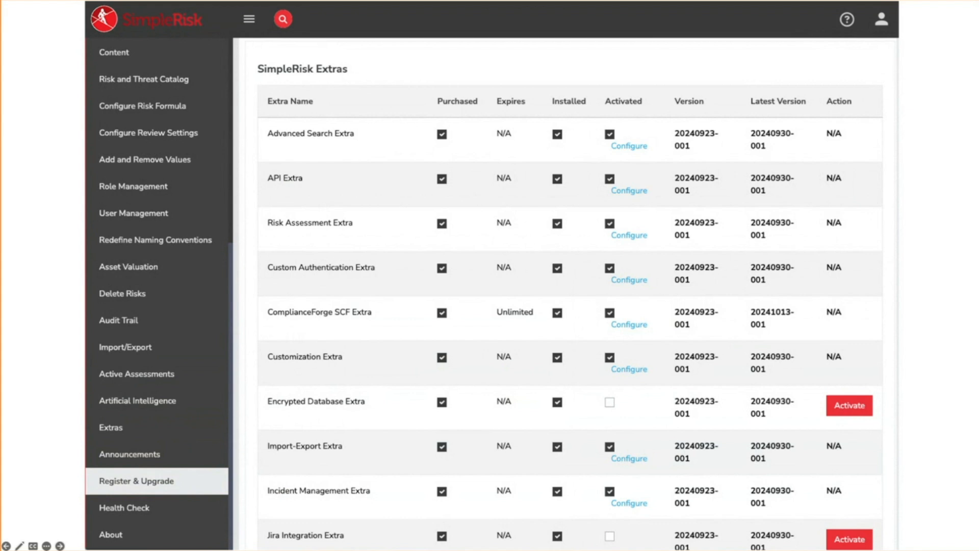
click(123, 507)
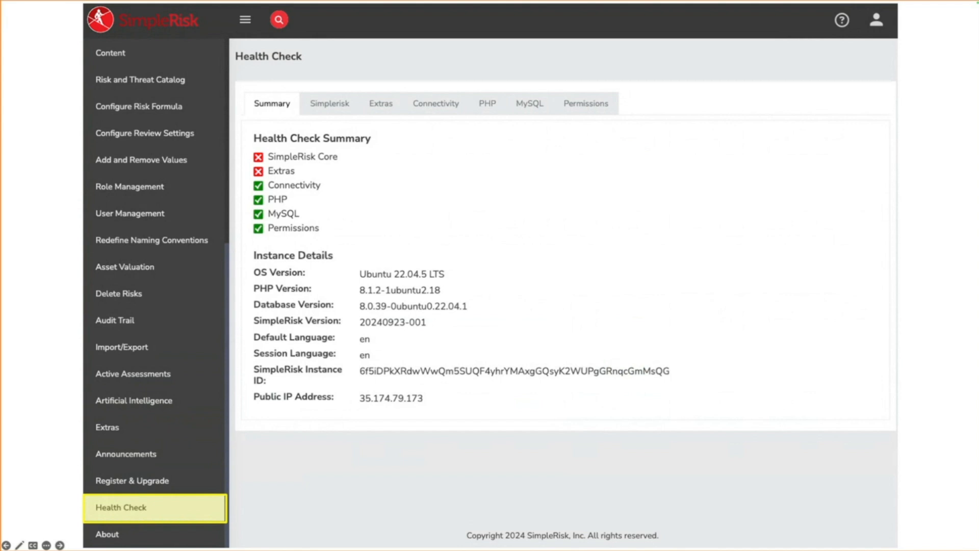
click(329, 103)
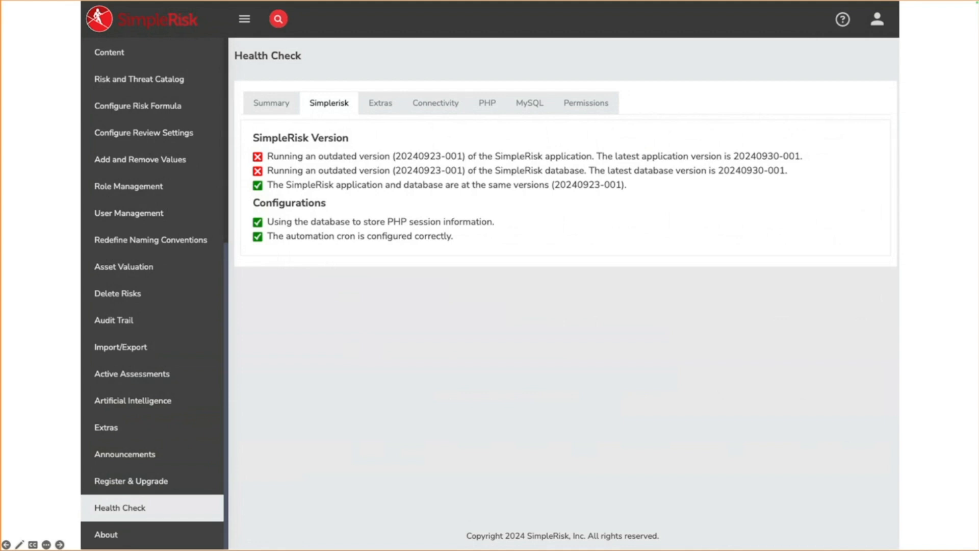
click(381, 102)
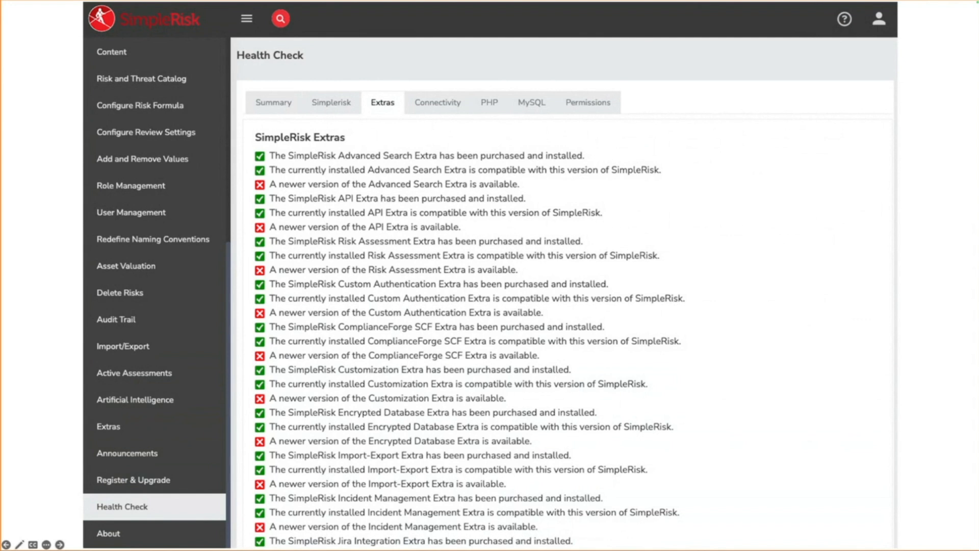
click(107, 533)
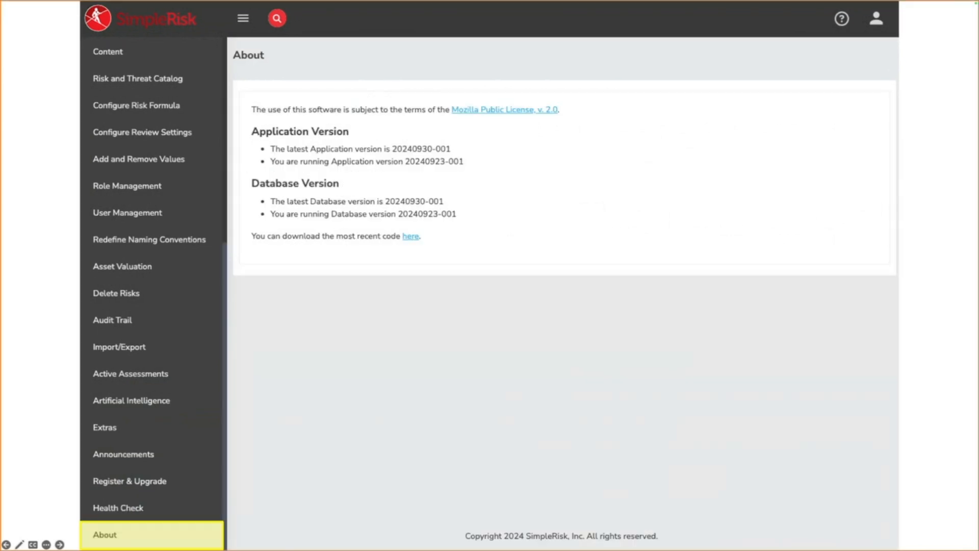